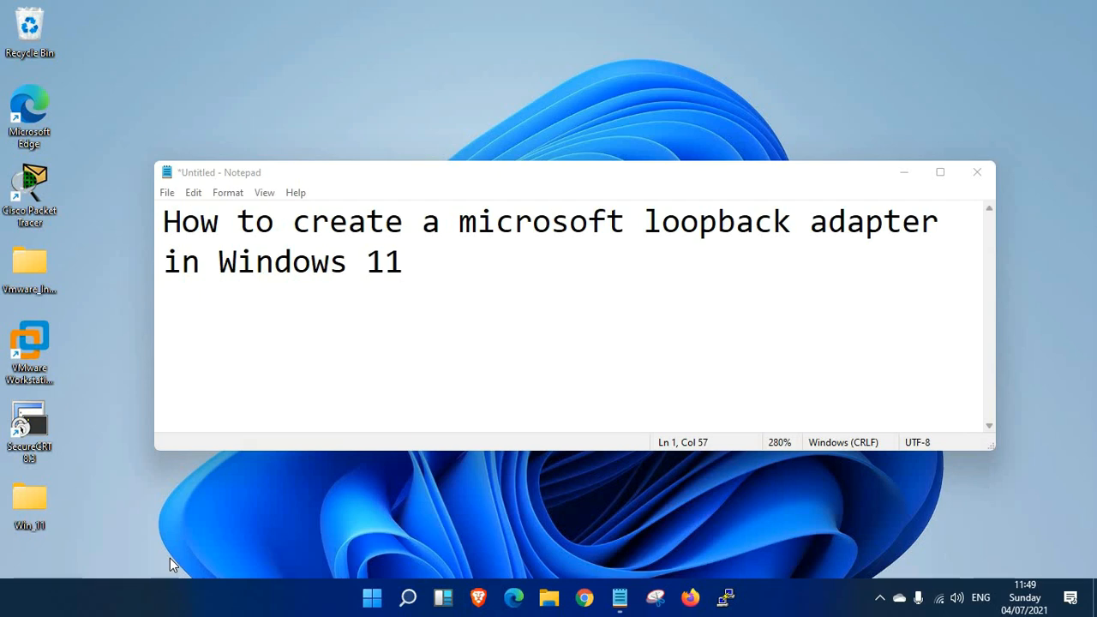
mouse_move(196, 490)
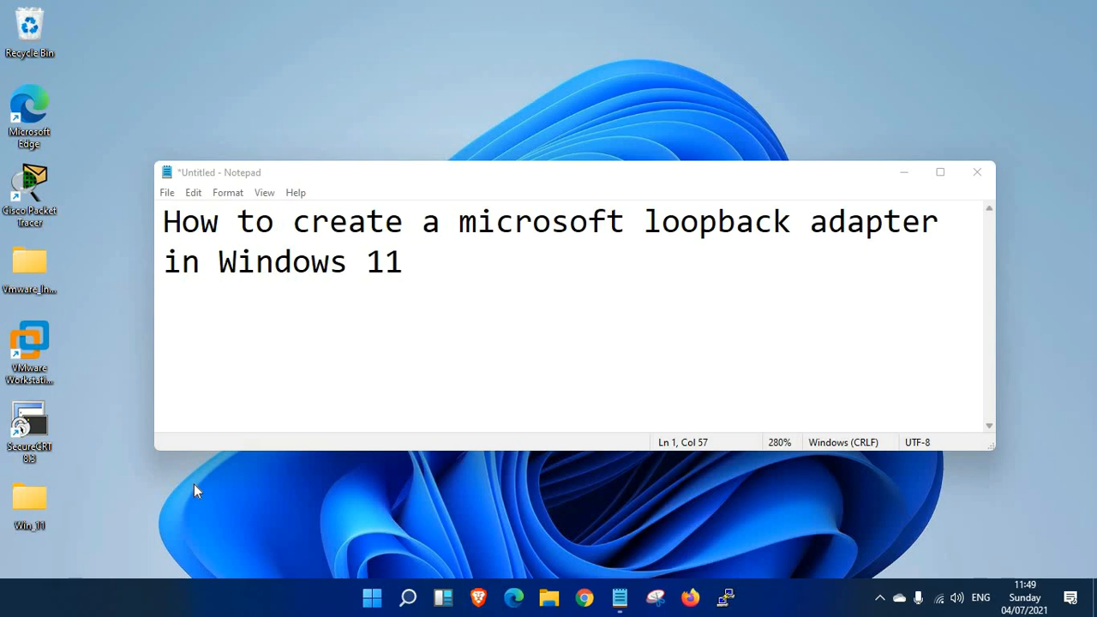
mouse_move(261, 497)
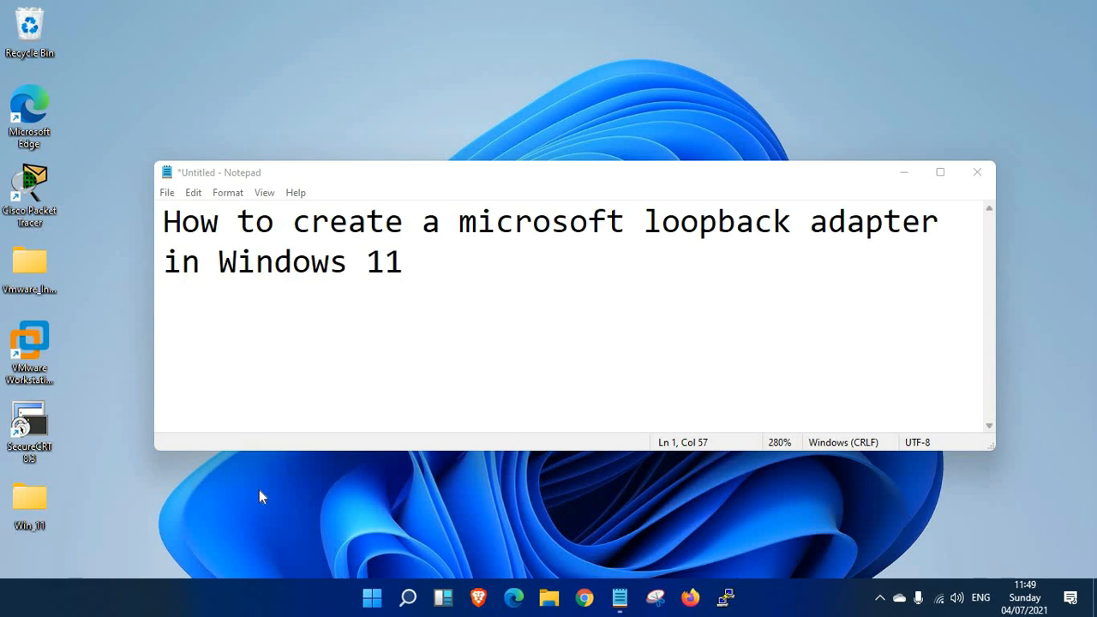
Launch Control Panel from Windows search and go to Network and Sharing Center
click(407, 597)
text(control)
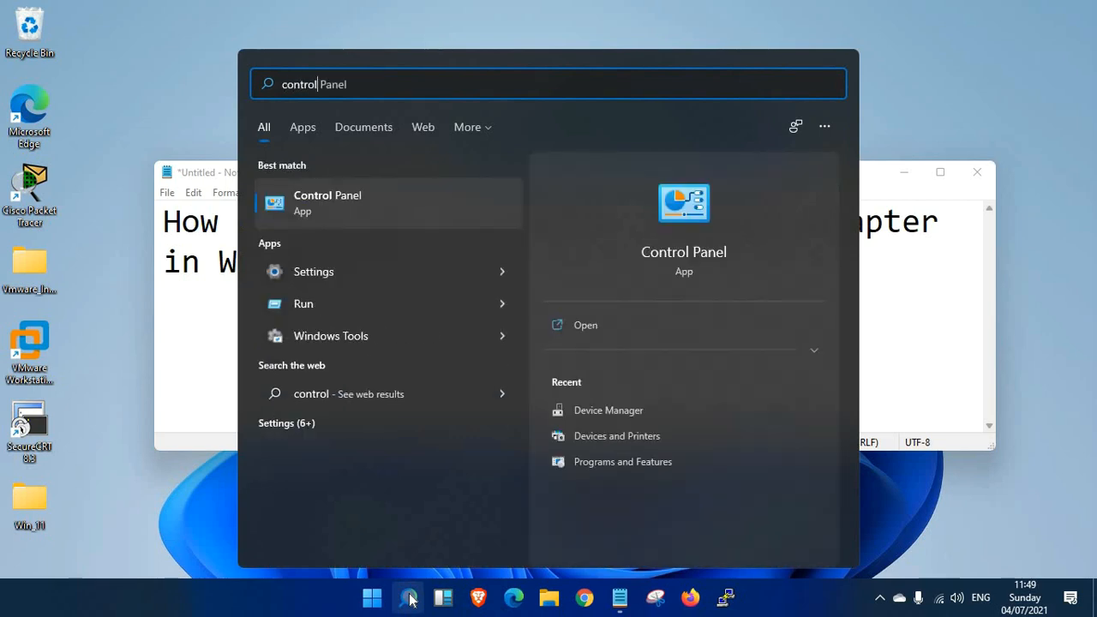
click(327, 203)
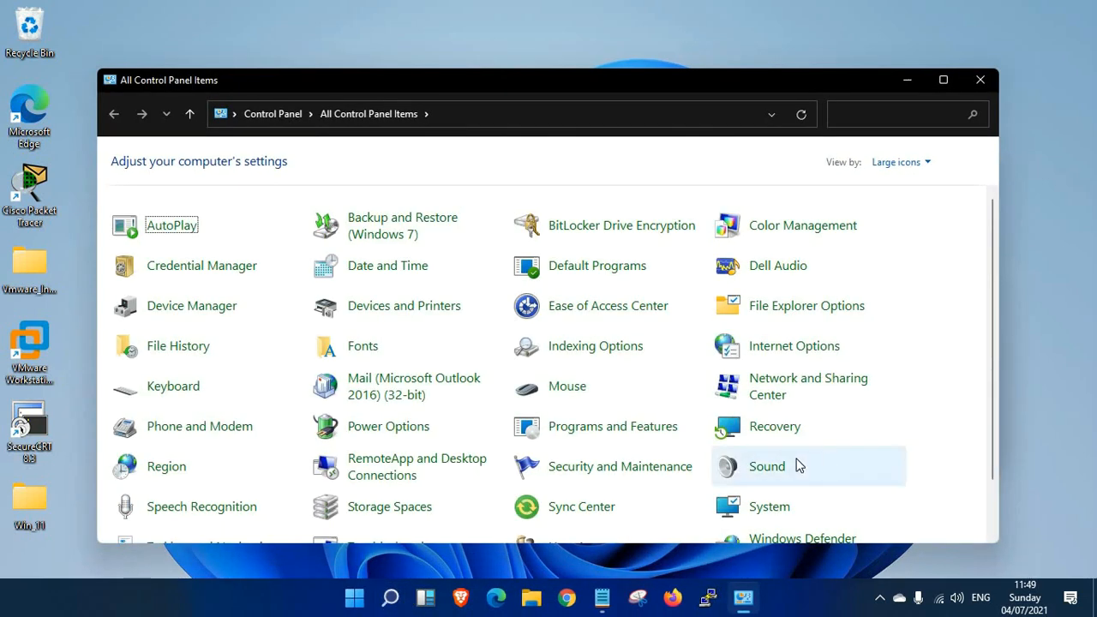
mouse_move(771, 386)
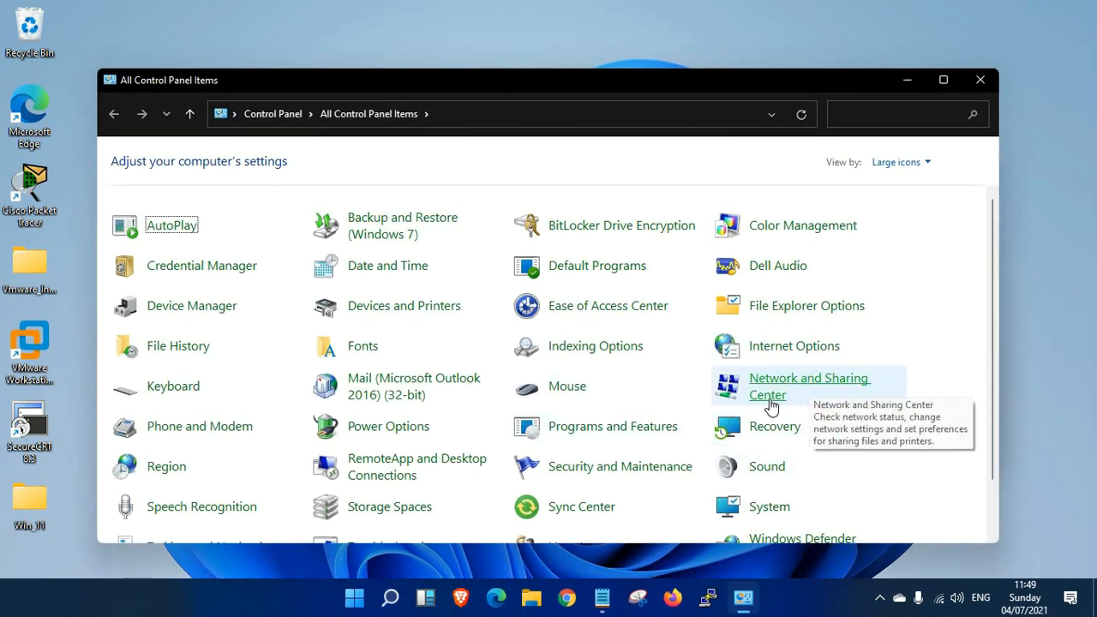
click(808, 385)
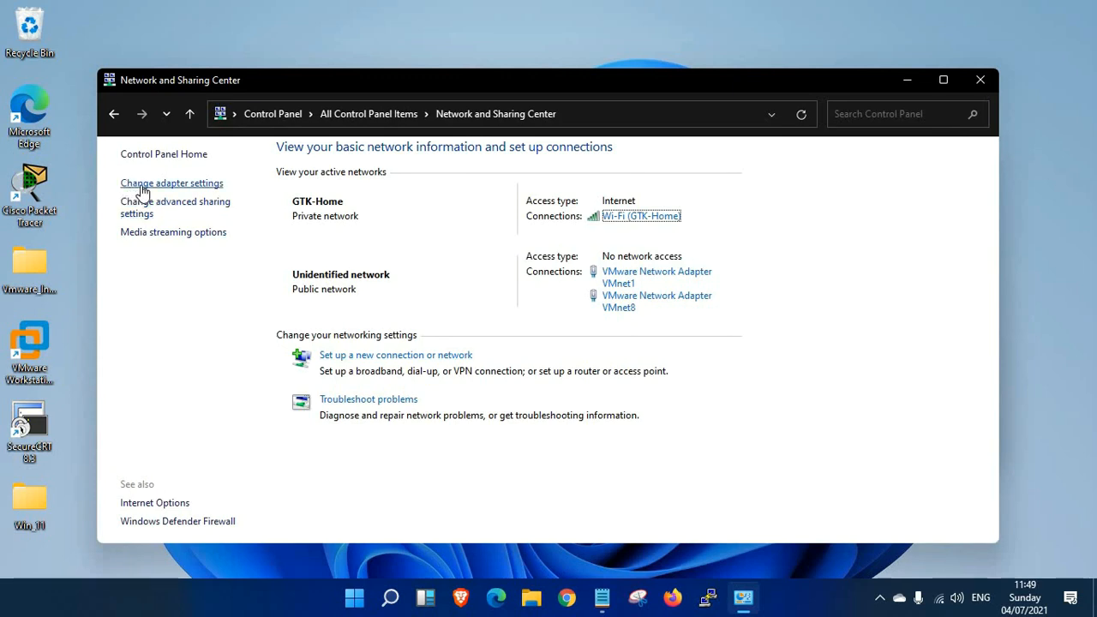
Show the adapter list and inspect the VMnet8, Wi-Fi, Ethernet 2 and Bluetooth connections
click(171, 183)
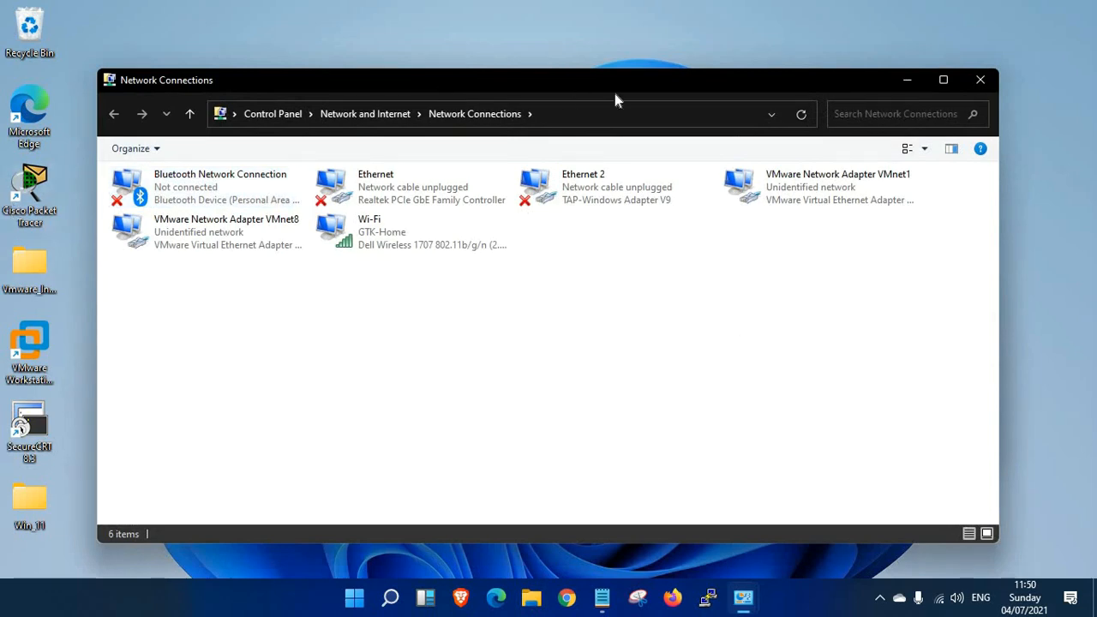
mouse_move(534, 409)
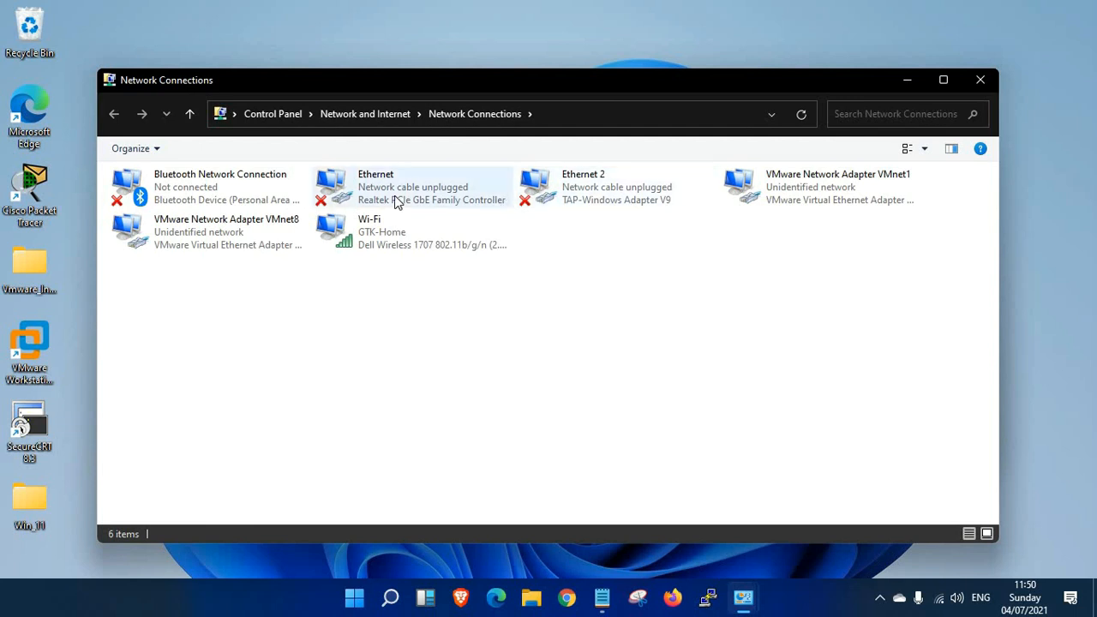
click(210, 232)
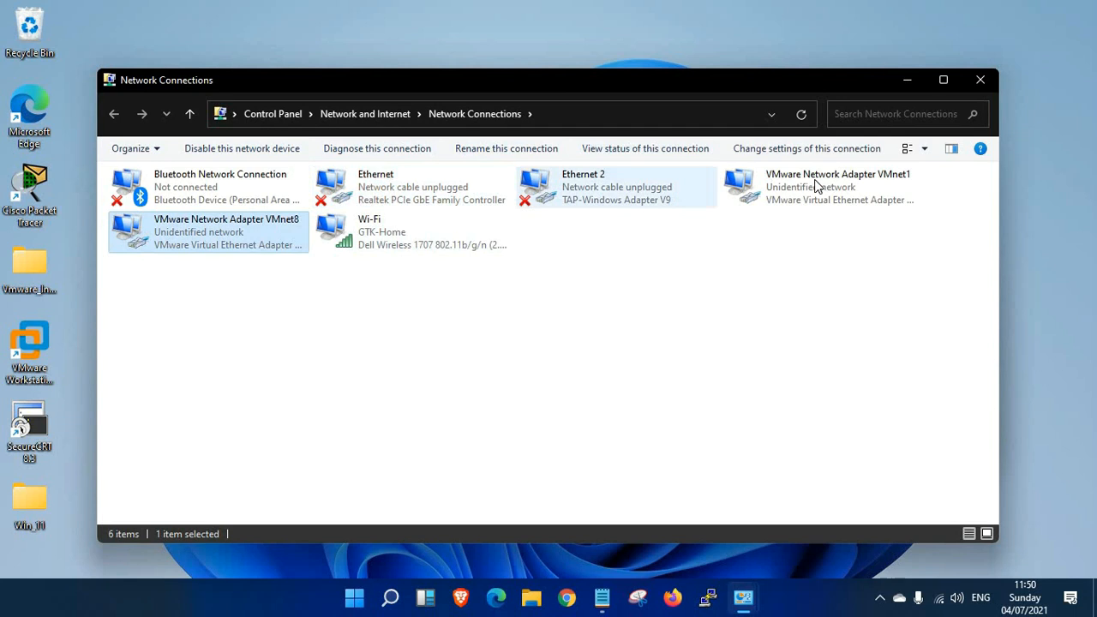
click(411, 231)
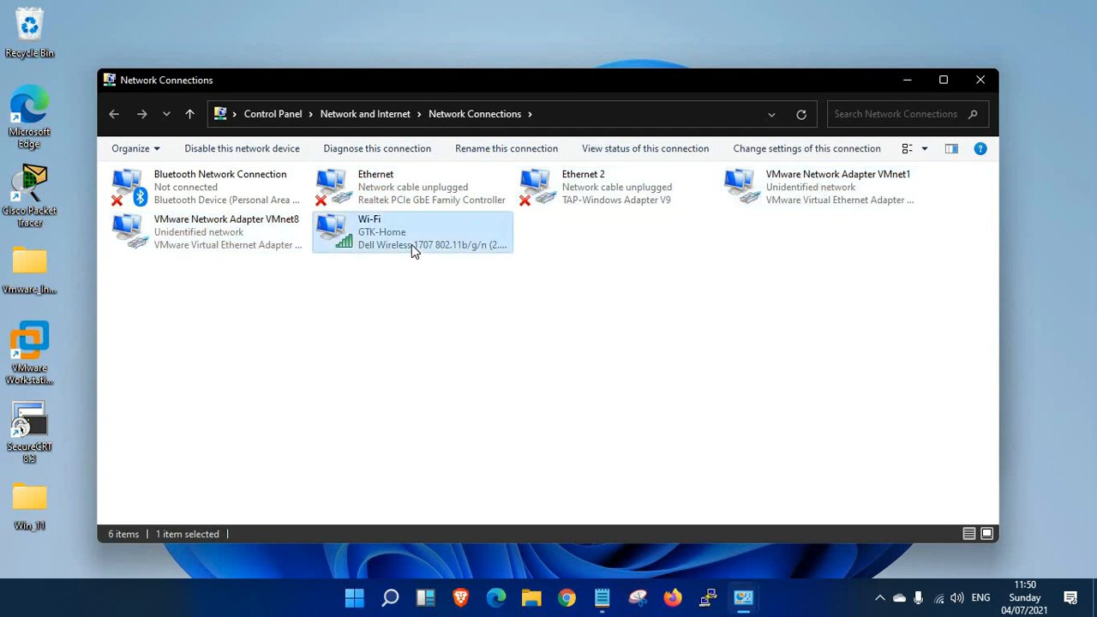
click(617, 187)
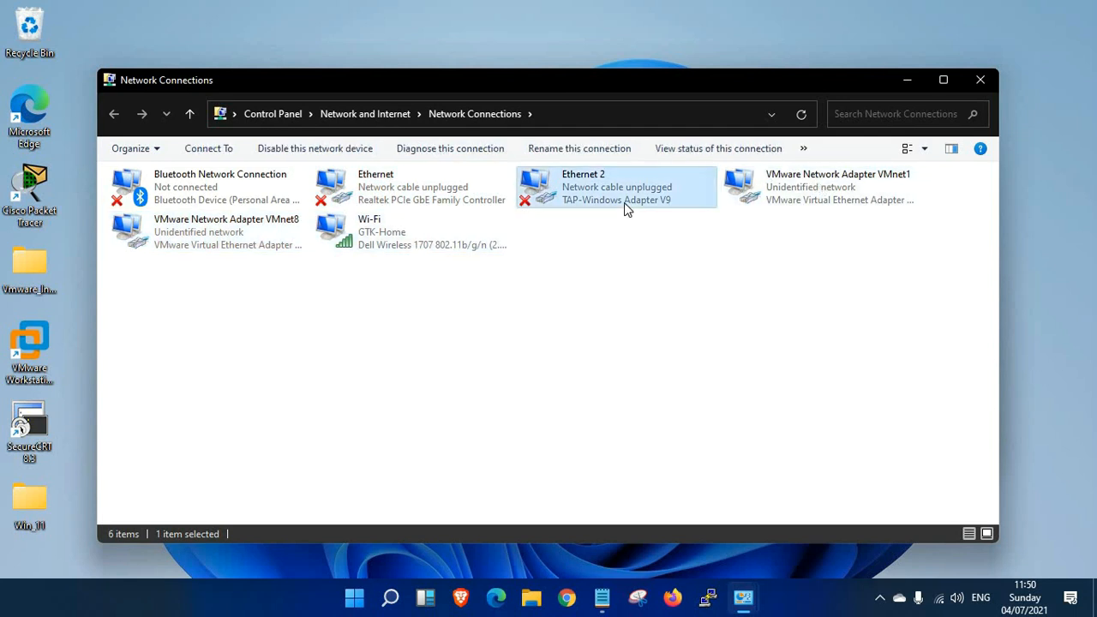
click(220, 187)
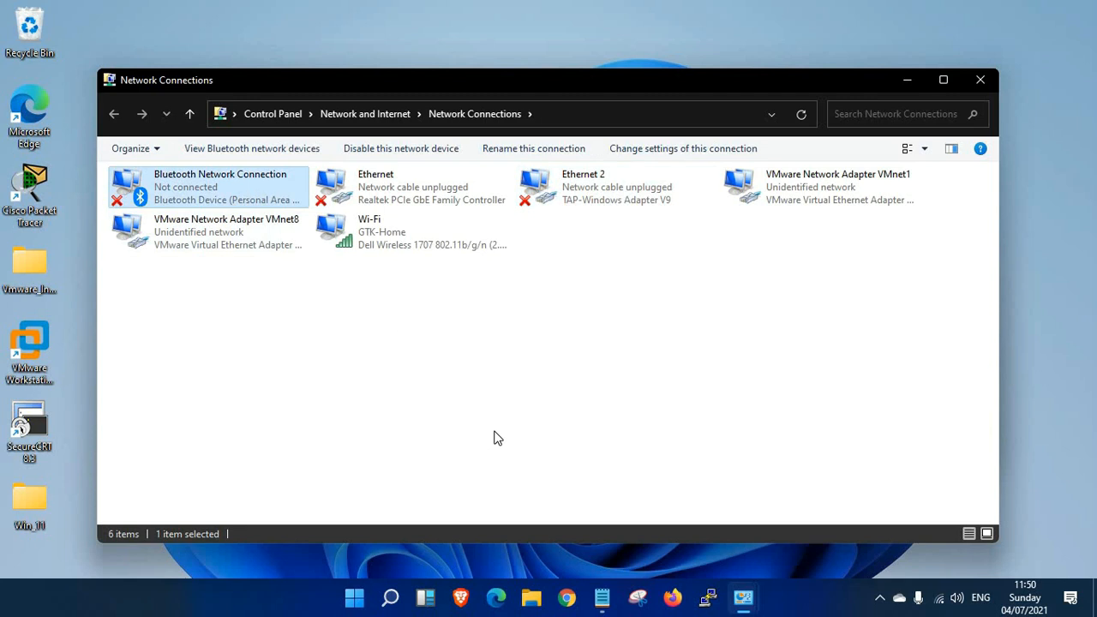
mouse_move(514, 591)
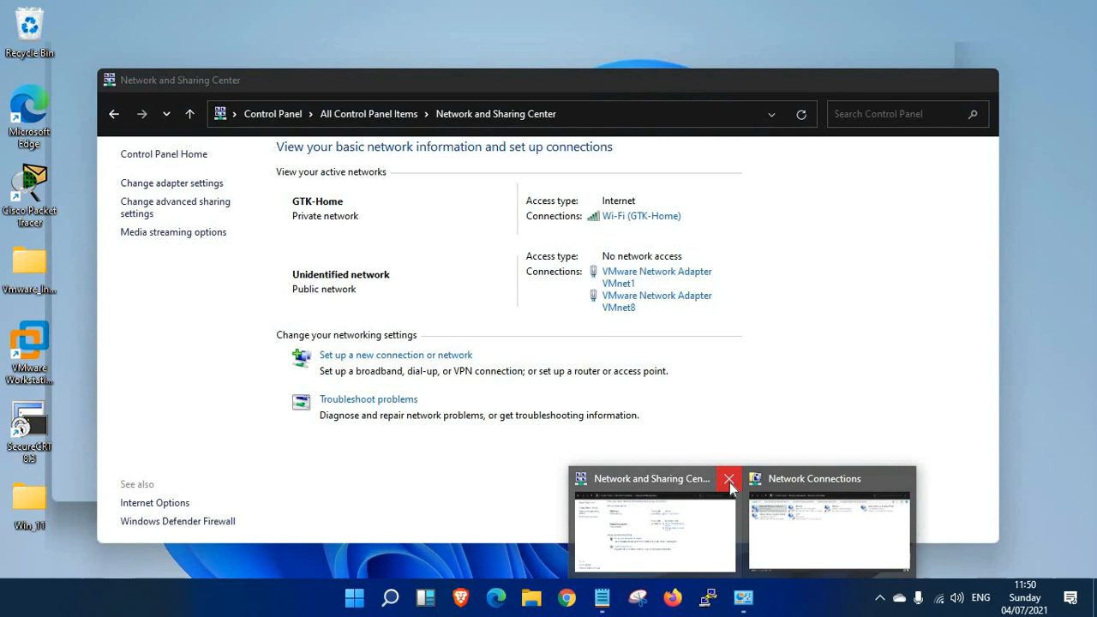
Close Network and Sharing Center and search 'cont' to reopen Control Panel
click(729, 478)
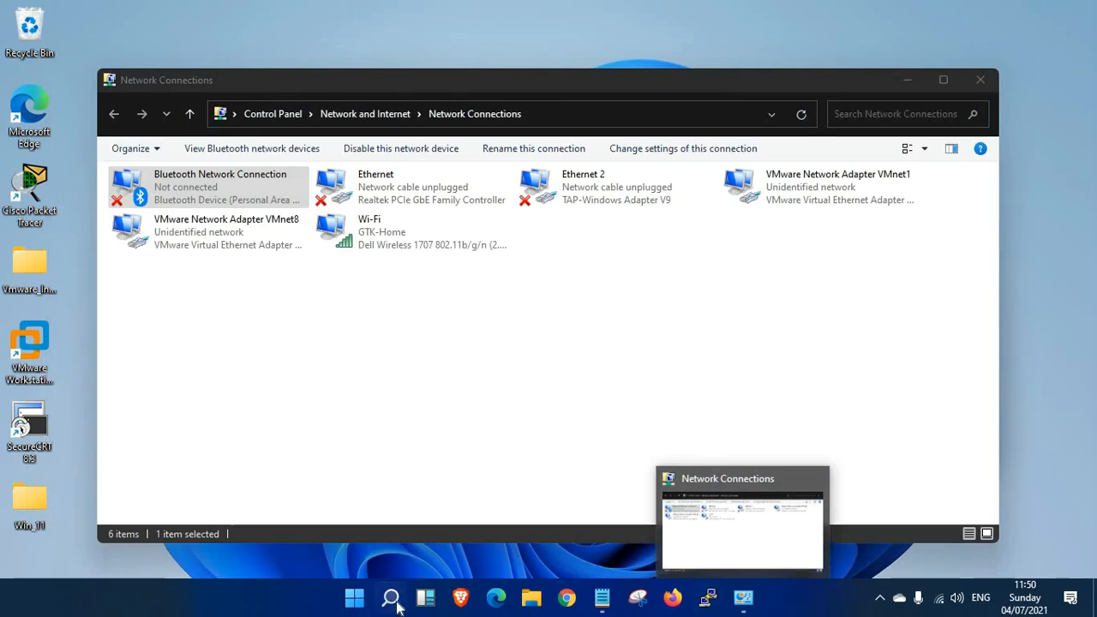
text(cont)
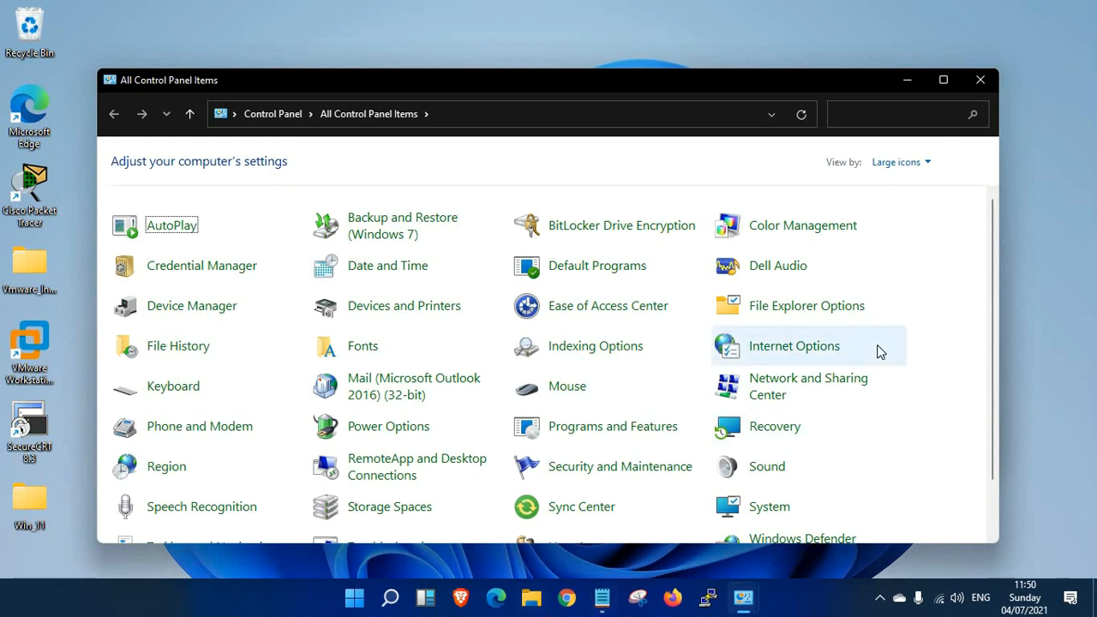
mouse_move(191, 306)
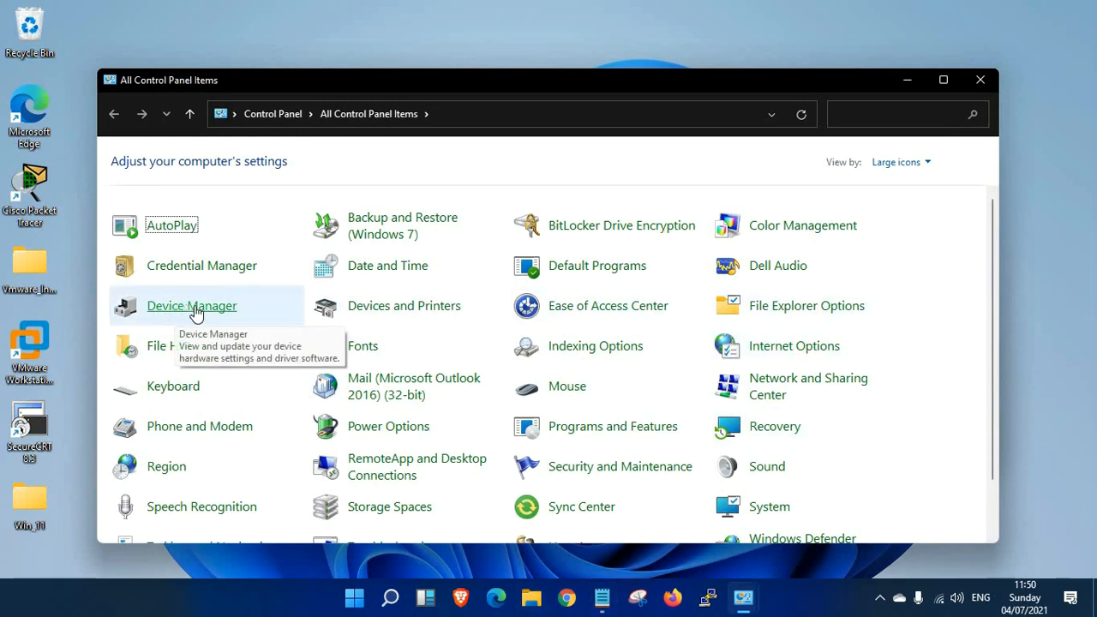
Open Device Manager, select the computer node, collapse Other devices and start Add legacy hardware
click(192, 306)
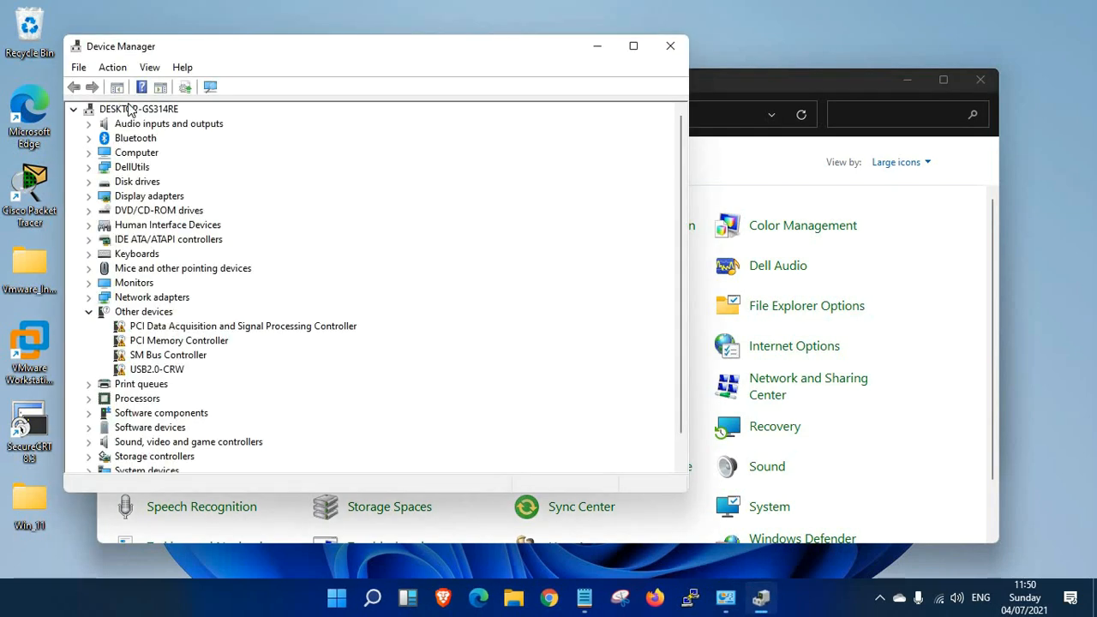
click(138, 108)
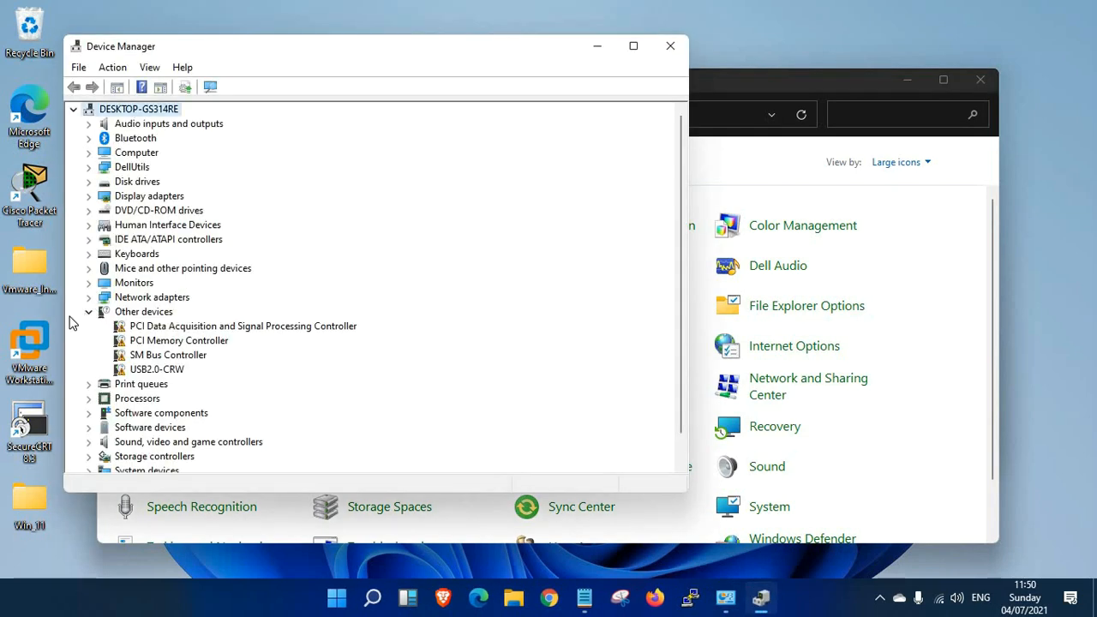
click(89, 311)
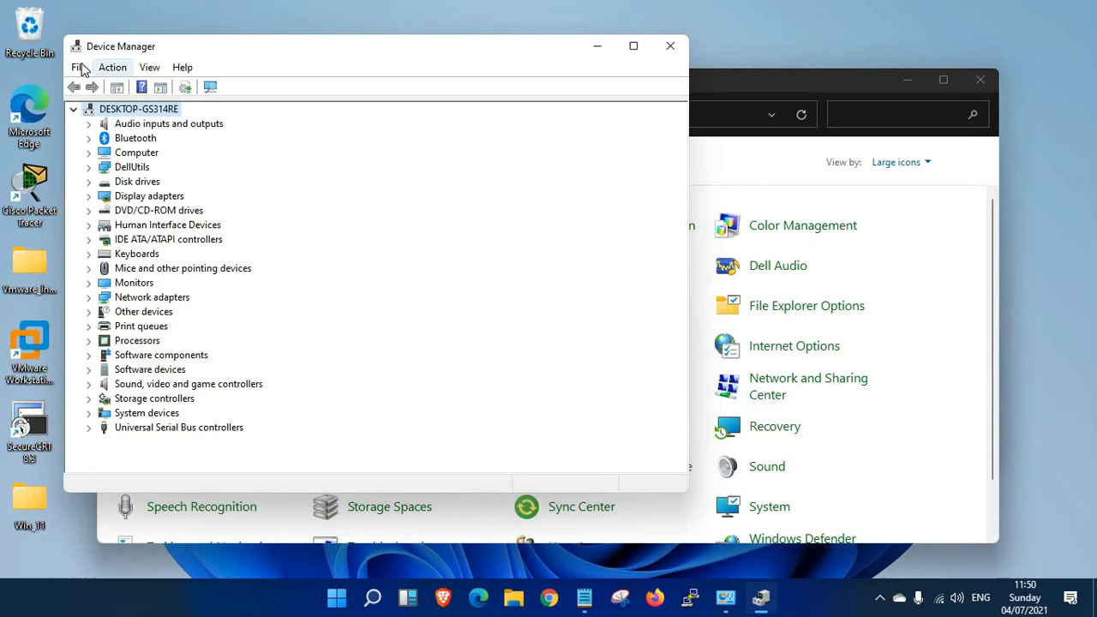
mouse_move(112, 73)
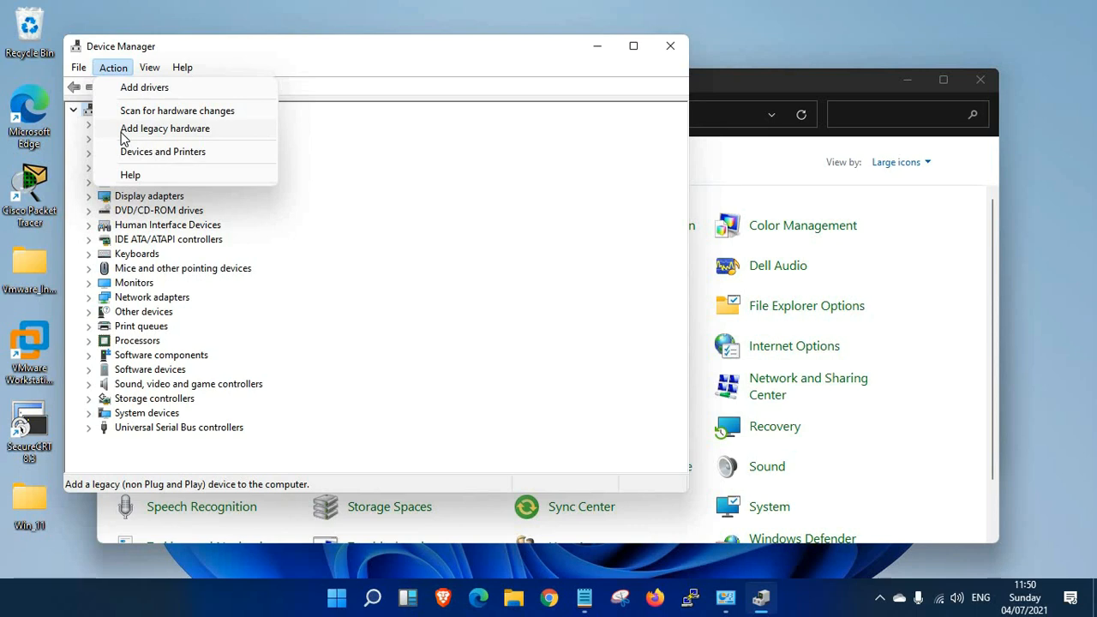
click(165, 128)
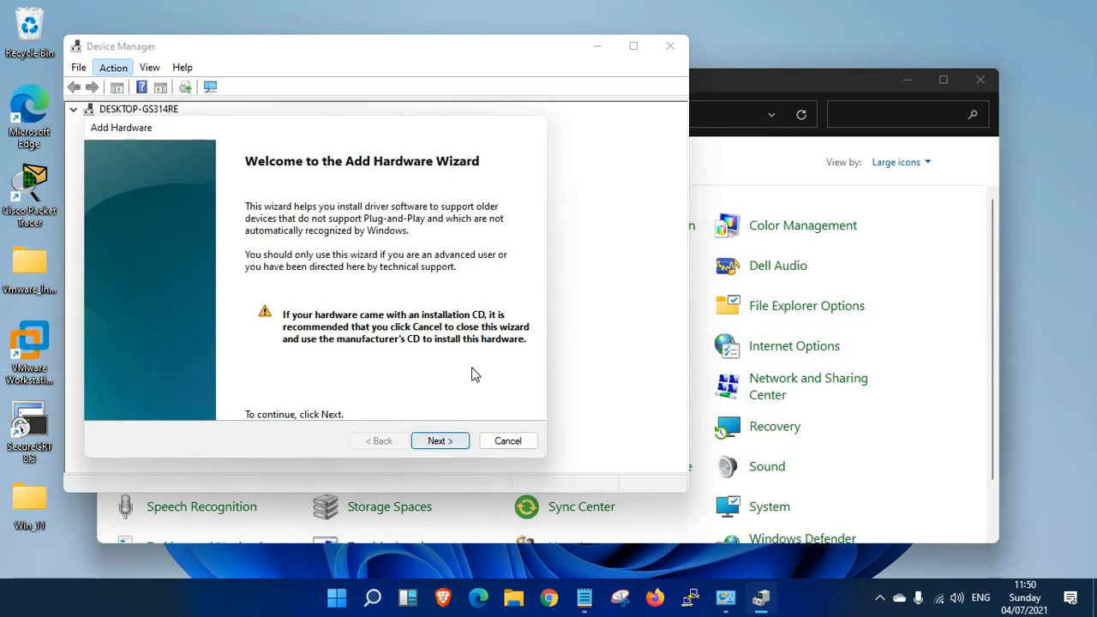
Choose manual selection from a list and pick Network adapters as the hardware type
click(439, 441)
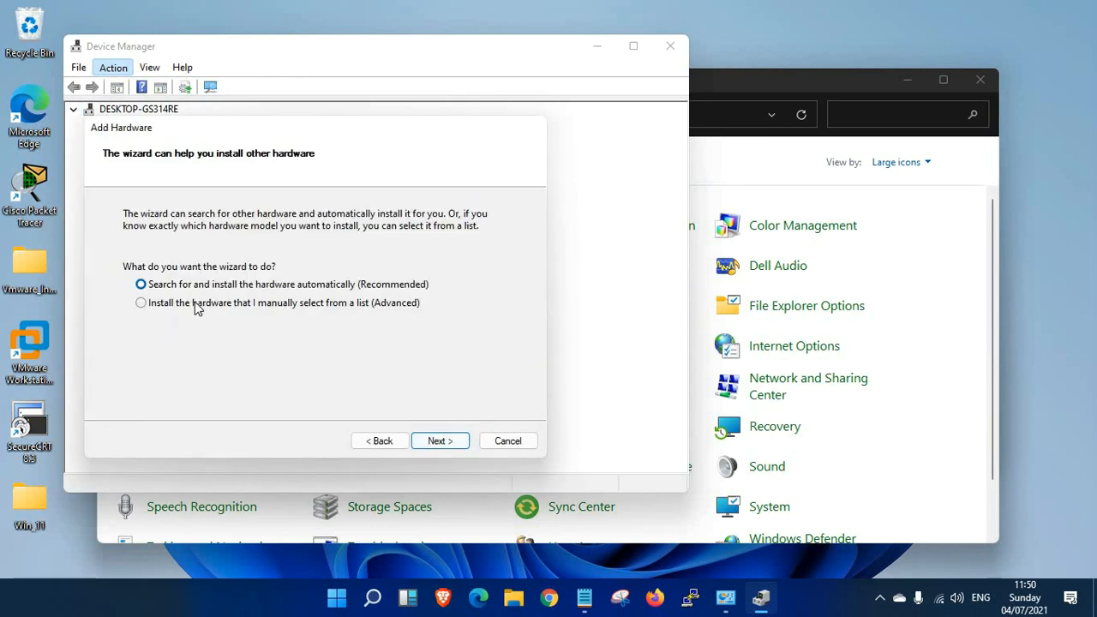
click(140, 303)
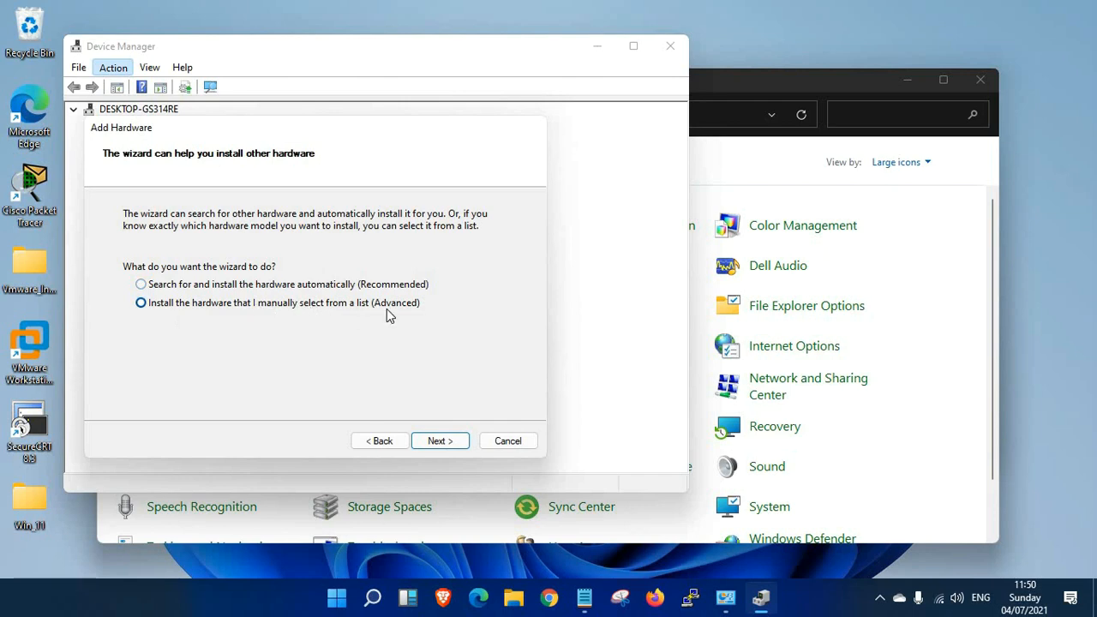
click(439, 441)
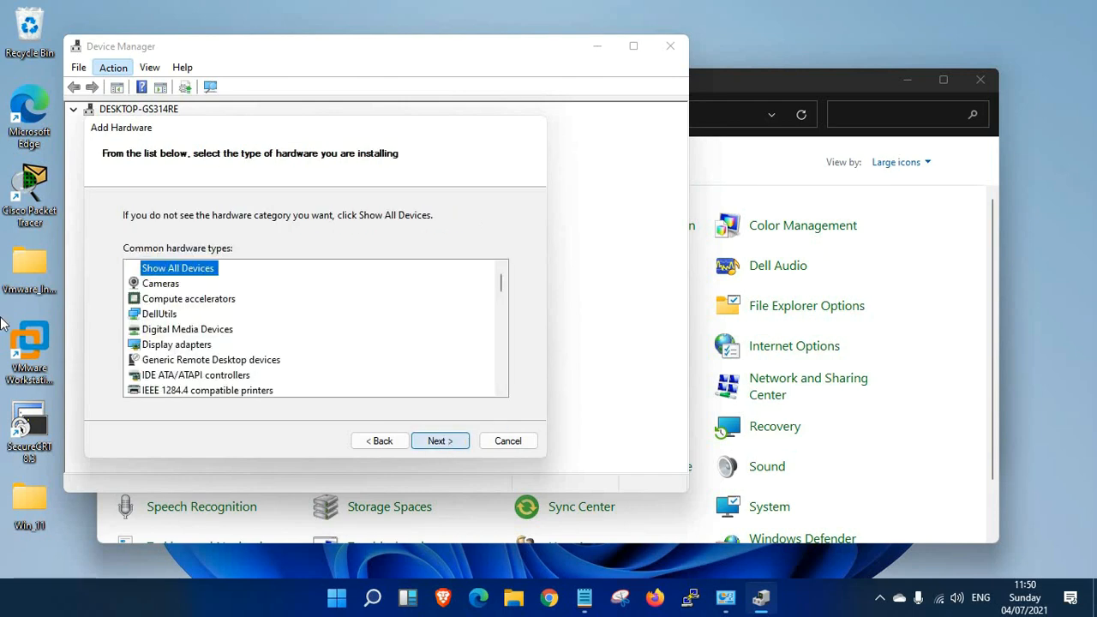
scroll(down, 3)
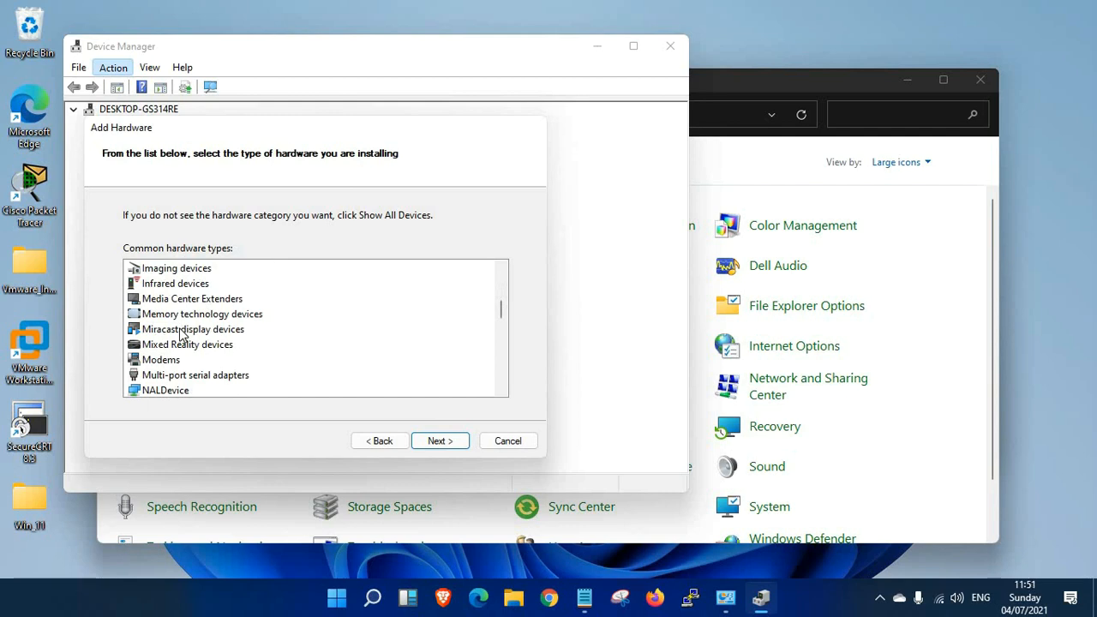
scroll(down, 3)
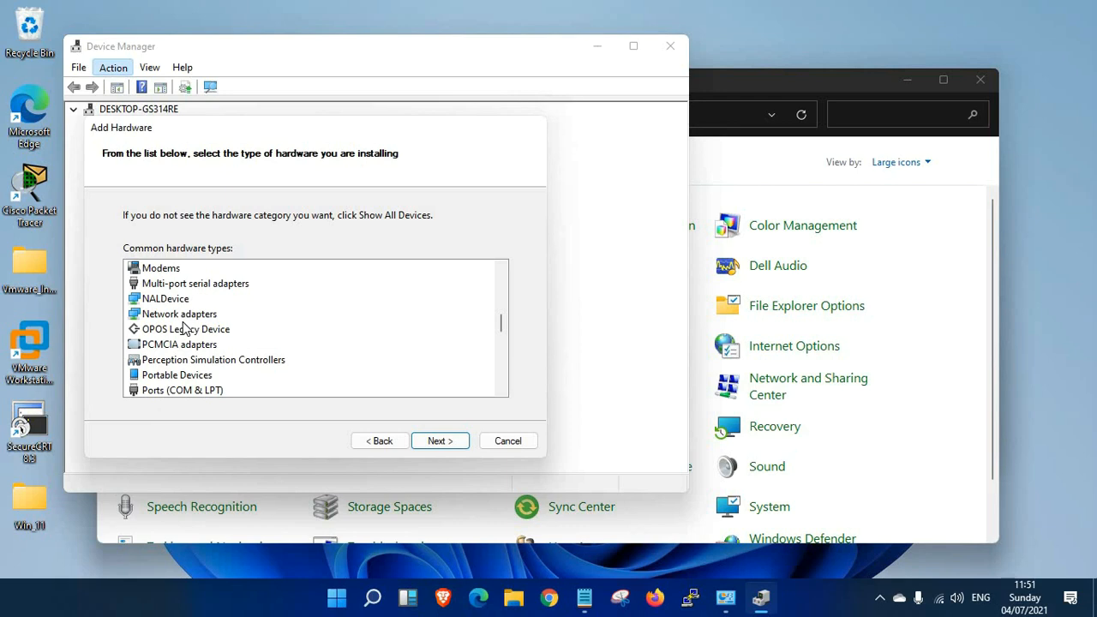
mouse_move(204, 324)
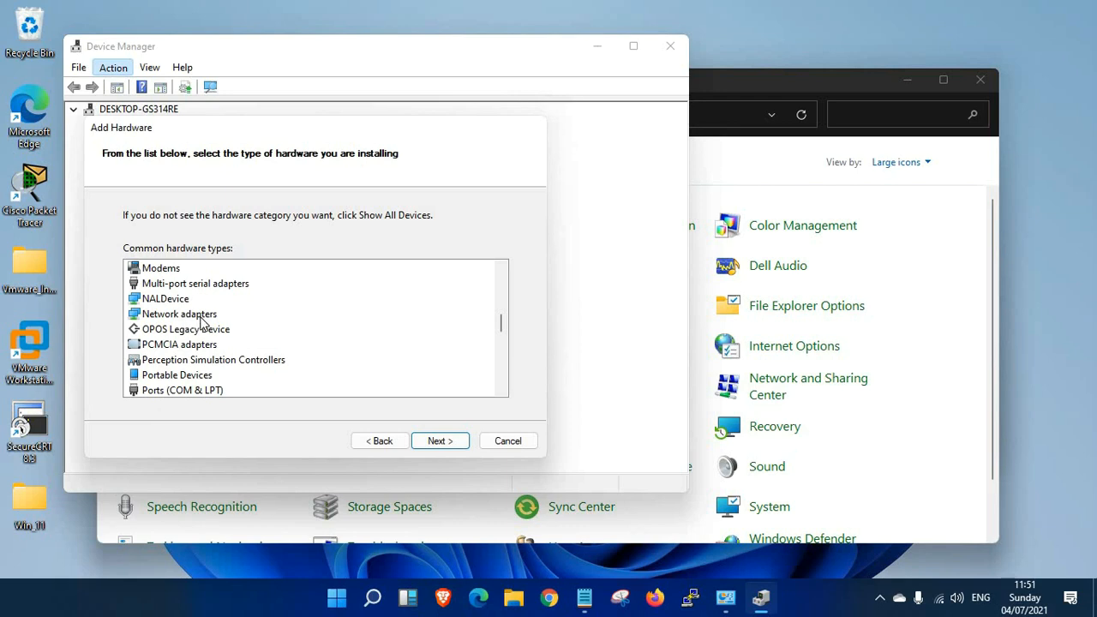
click(178, 314)
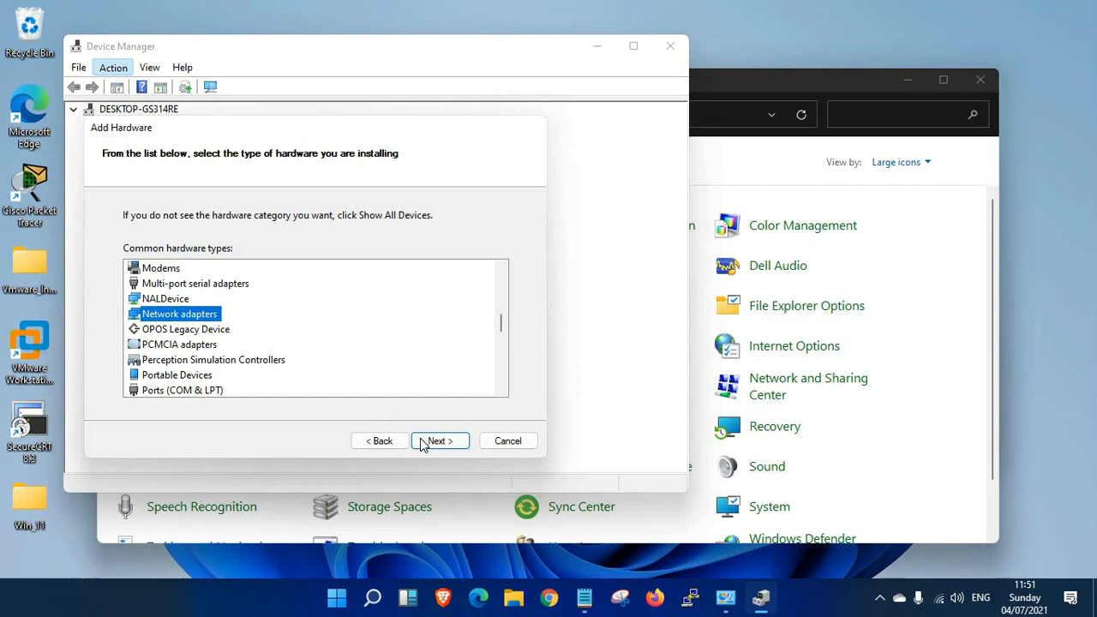
Select manufacturer Microsoft and model Microsoft KM-TEST Loopback Adapter
click(439, 441)
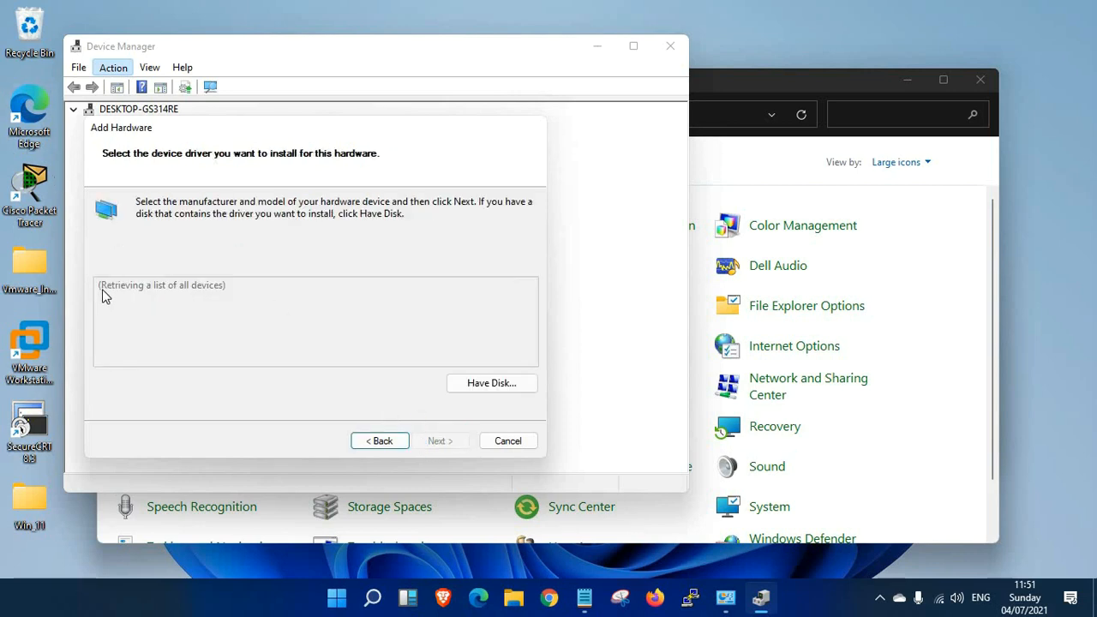
mouse_move(263, 368)
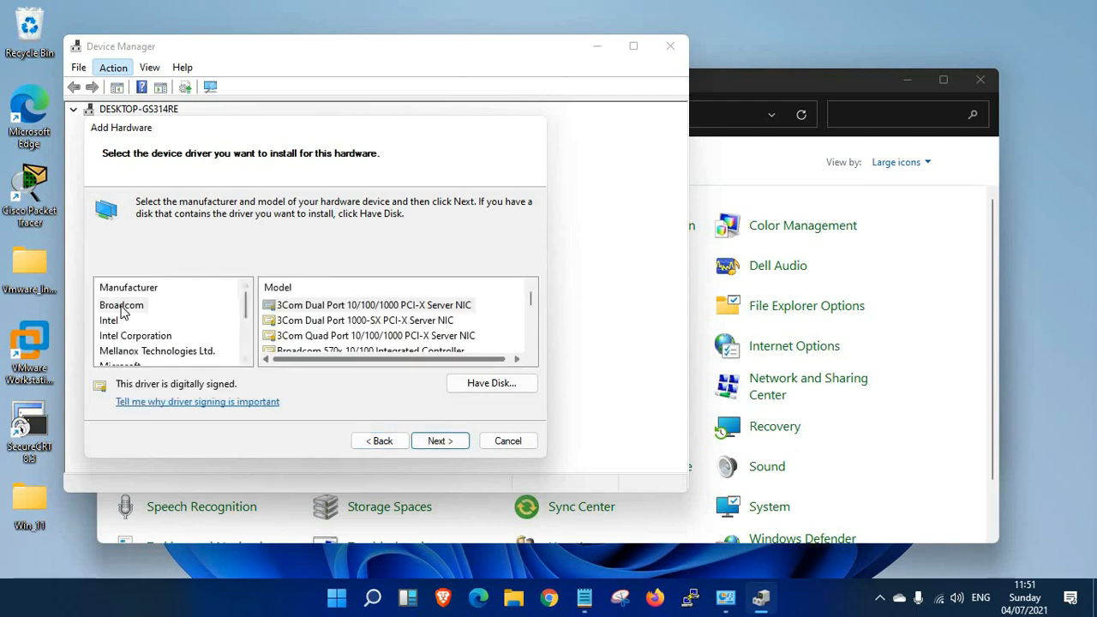
scroll(down, 3)
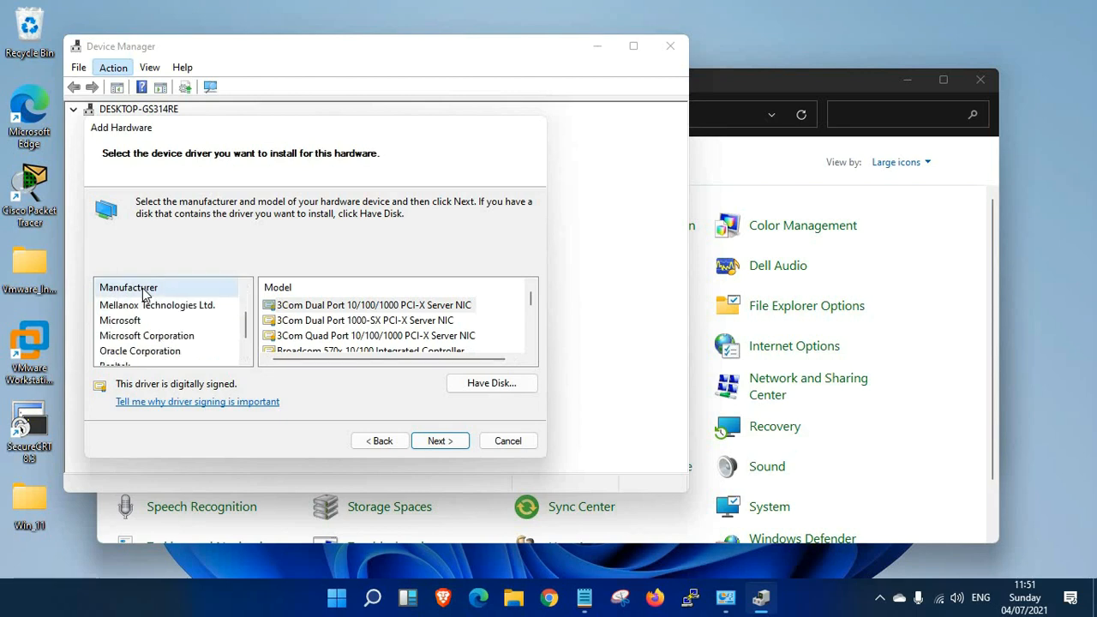
click(120, 320)
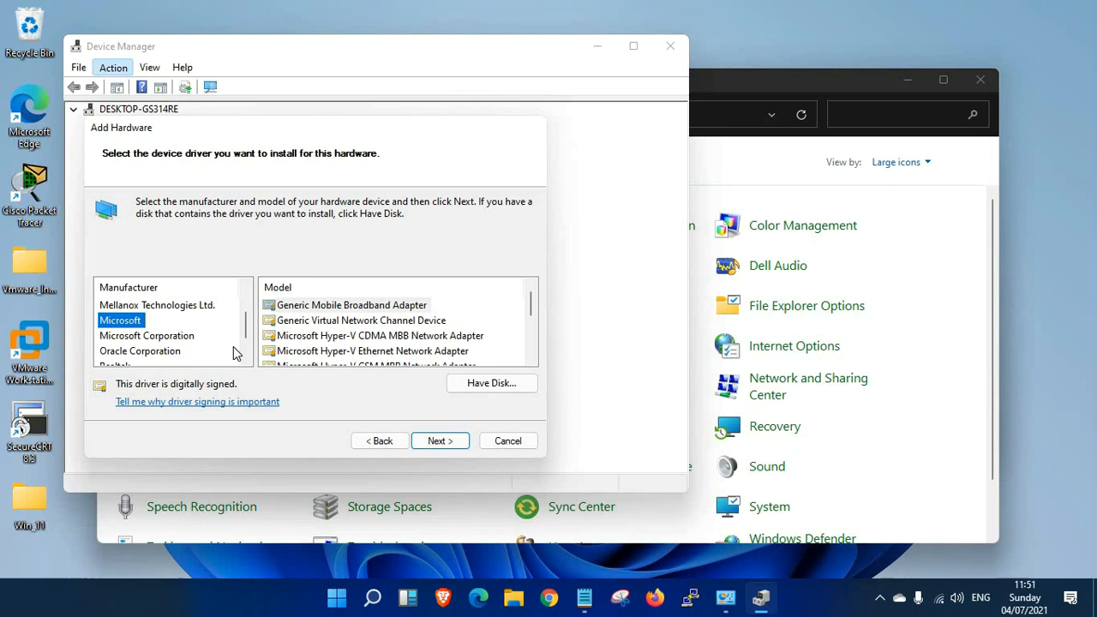
mouse_move(363, 314)
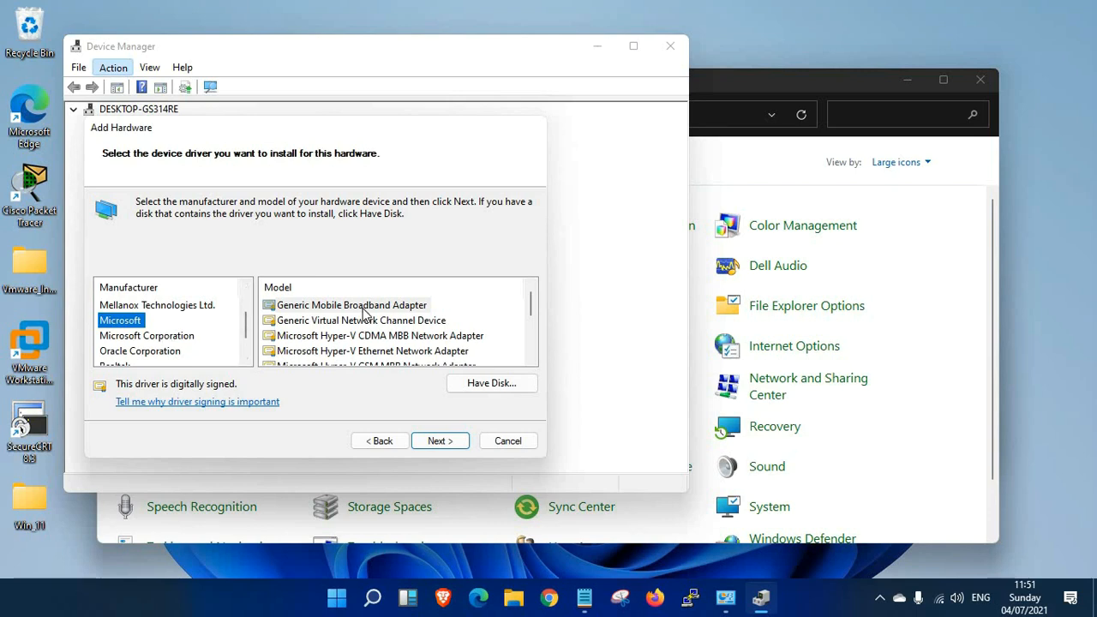
scroll(down, 3)
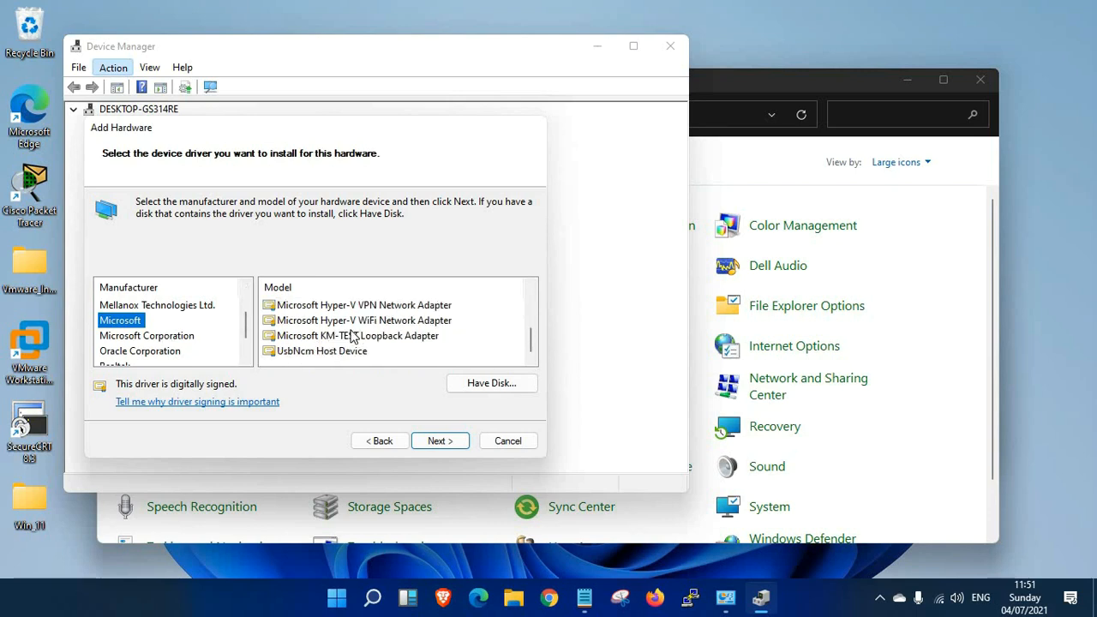
click(358, 335)
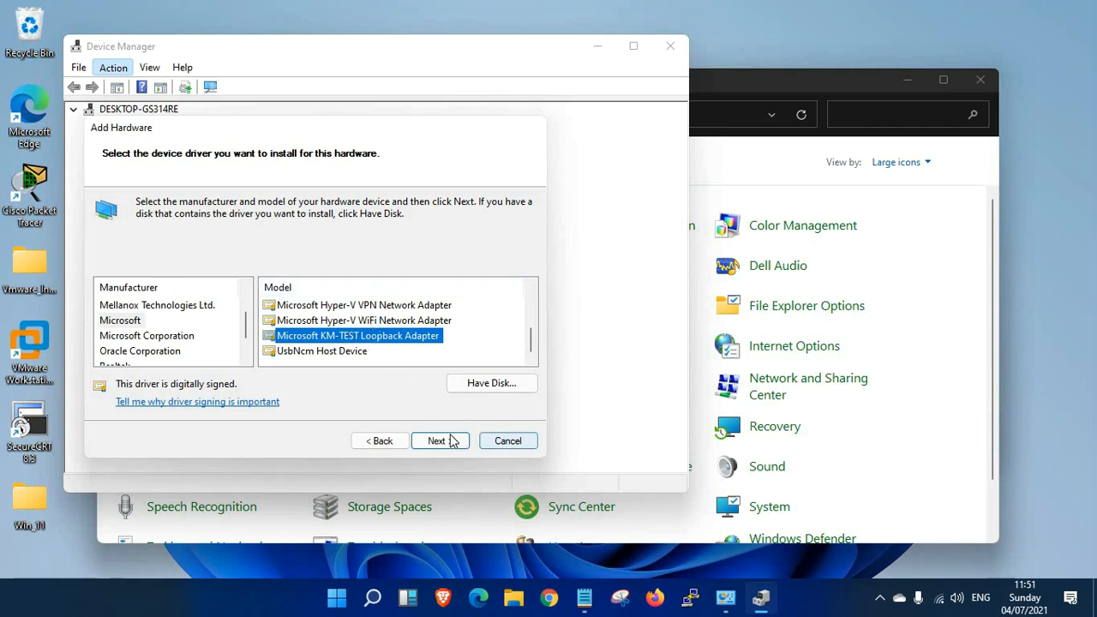
Install the loopback adapter and close the finished wizard
click(440, 440)
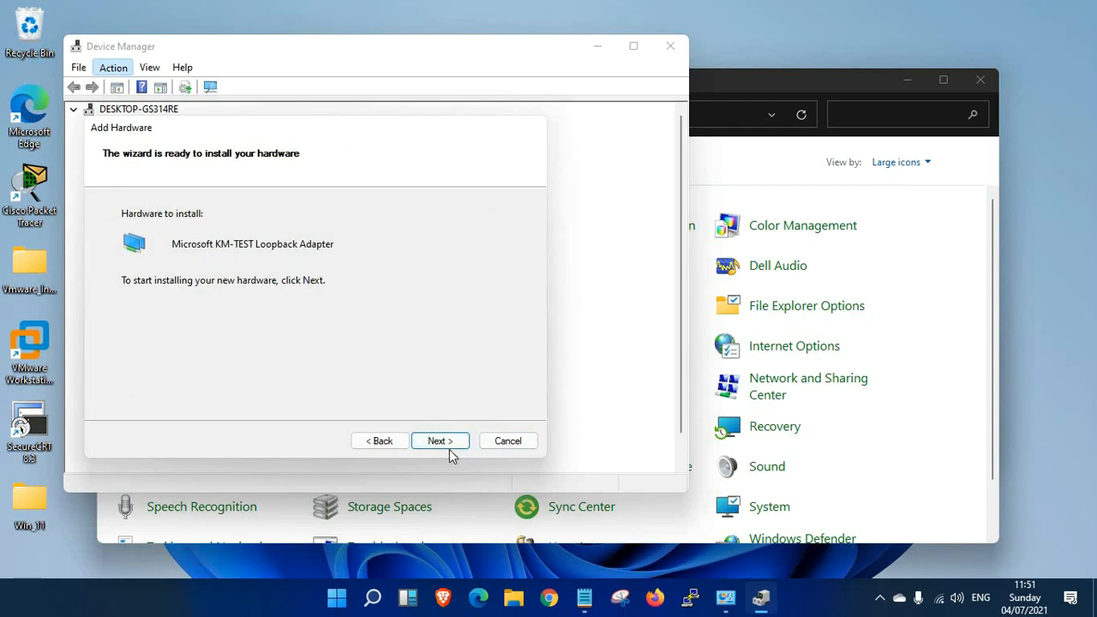
click(439, 441)
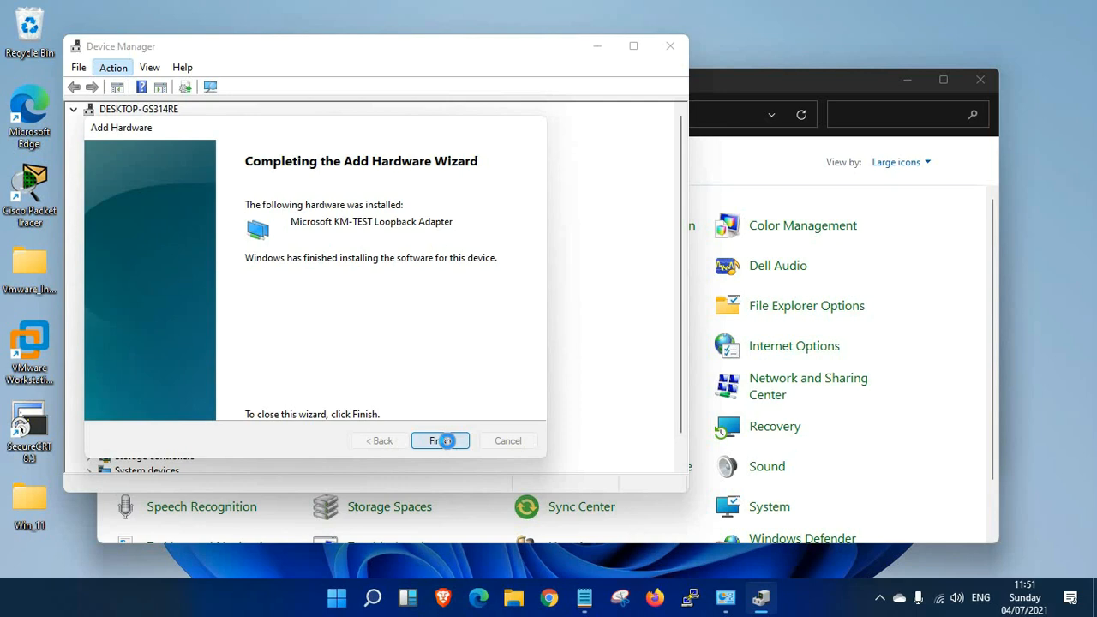
click(441, 441)
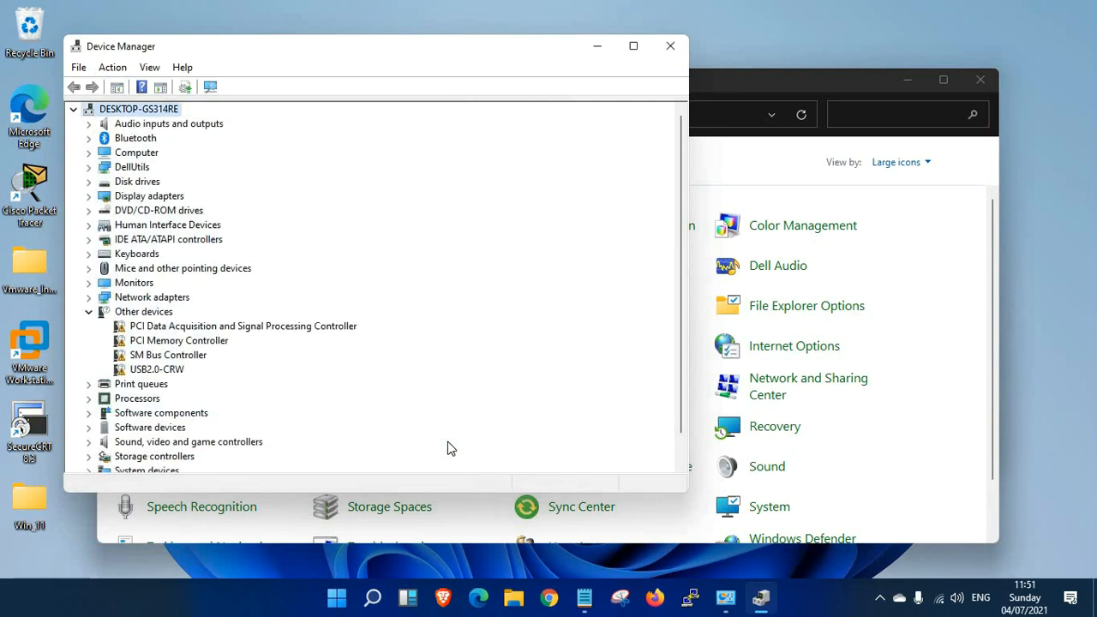
mouse_move(769, 506)
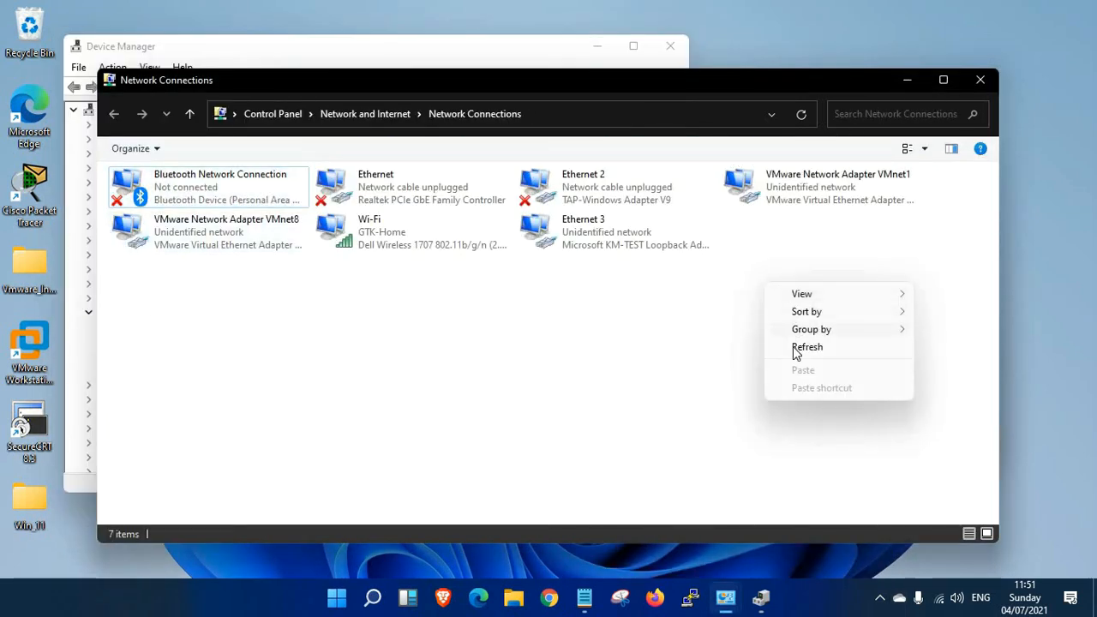
Refresh Network Connections and inspect the actions menu of the new Ethernet 3 connection
click(806, 346)
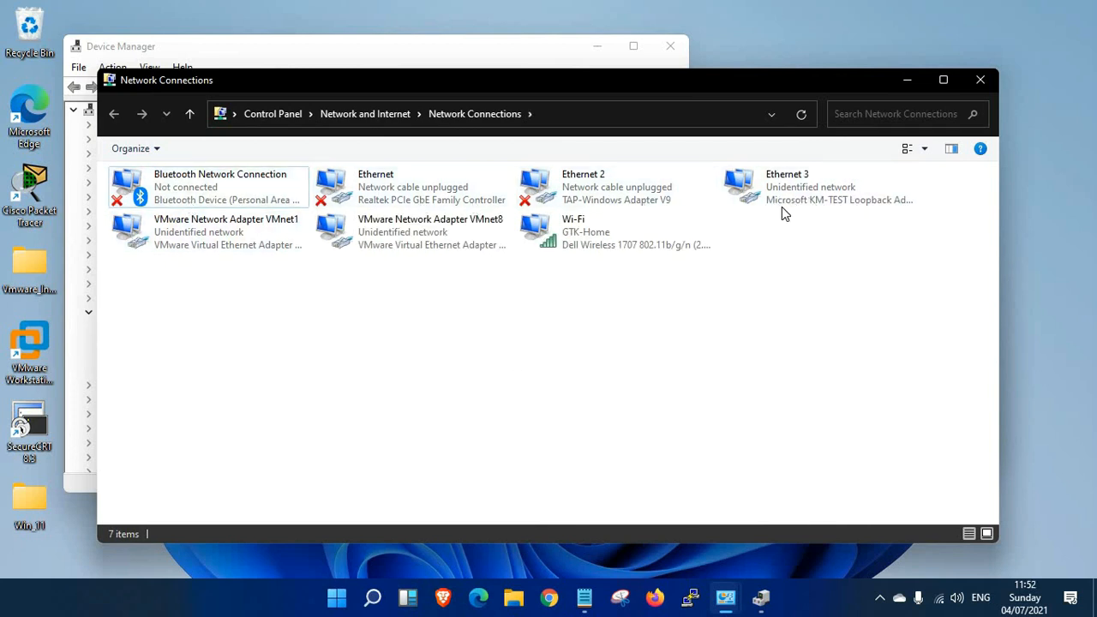
click(819, 187)
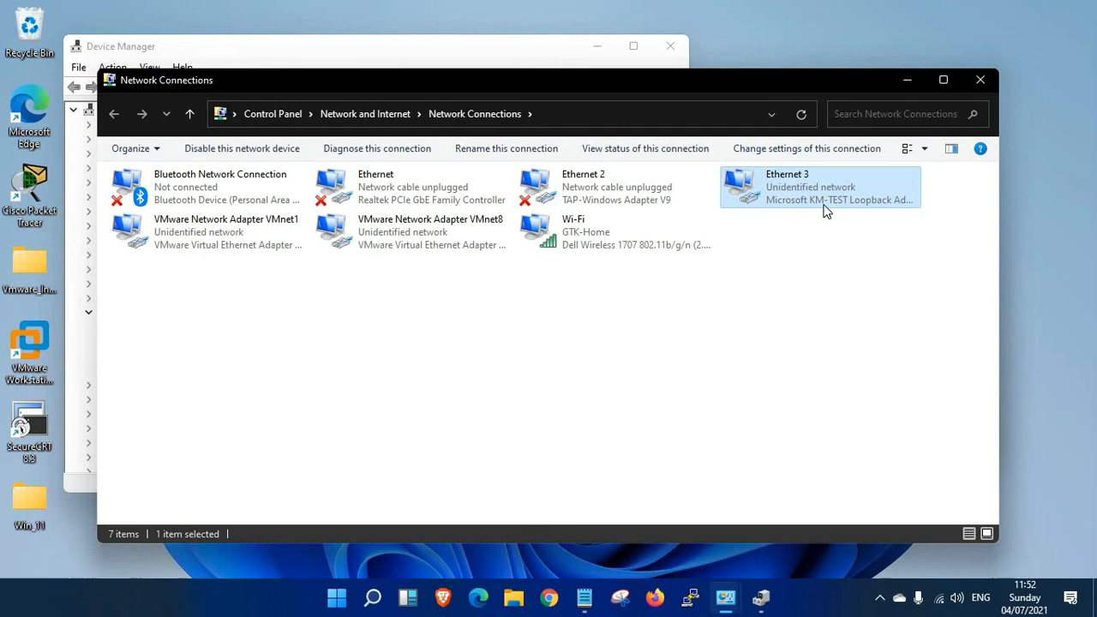
right_click(818, 187)
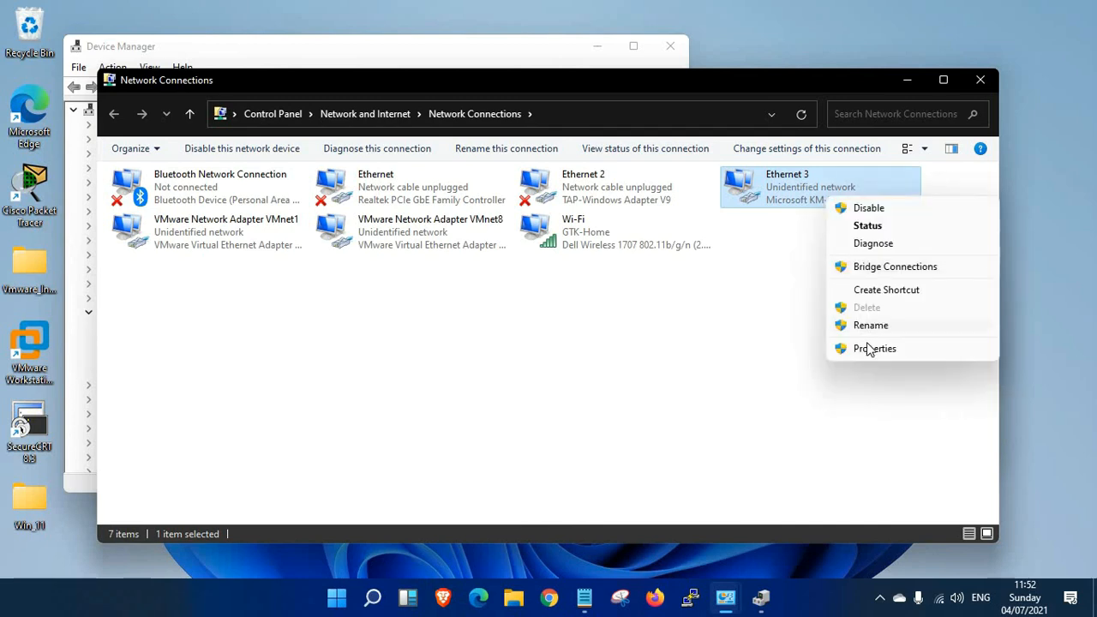
click(875, 347)
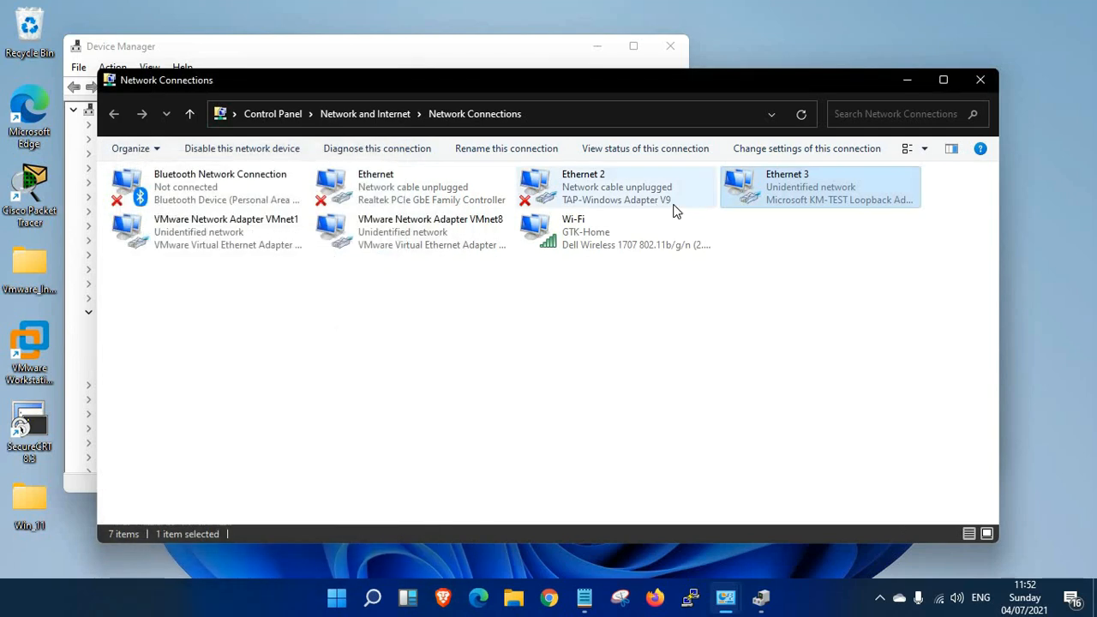
right_click(819, 187)
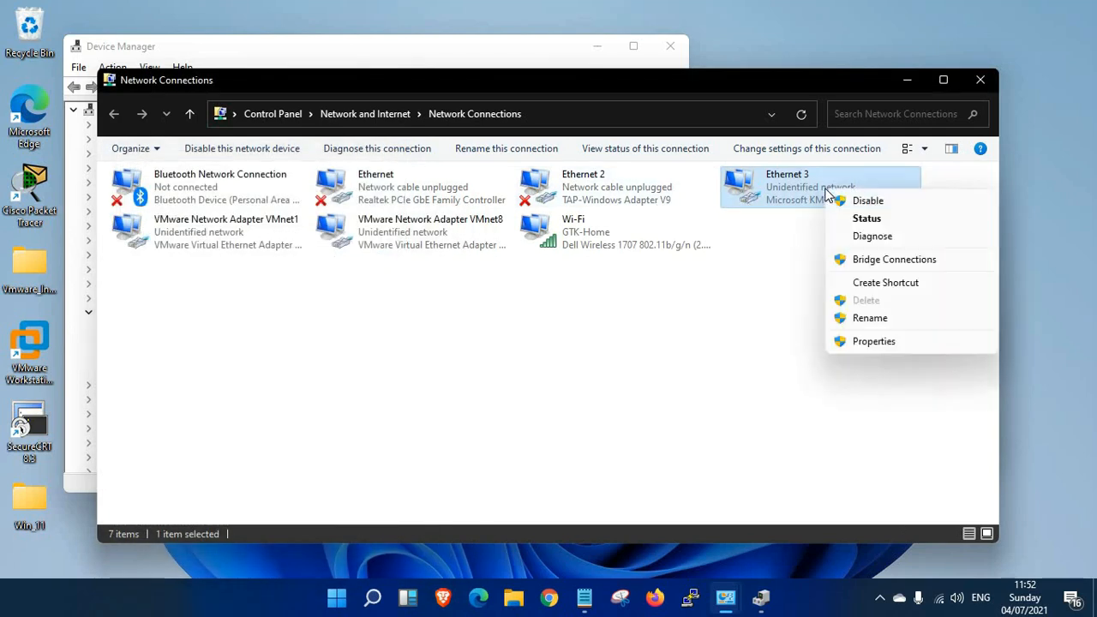
mouse_move(786, 180)
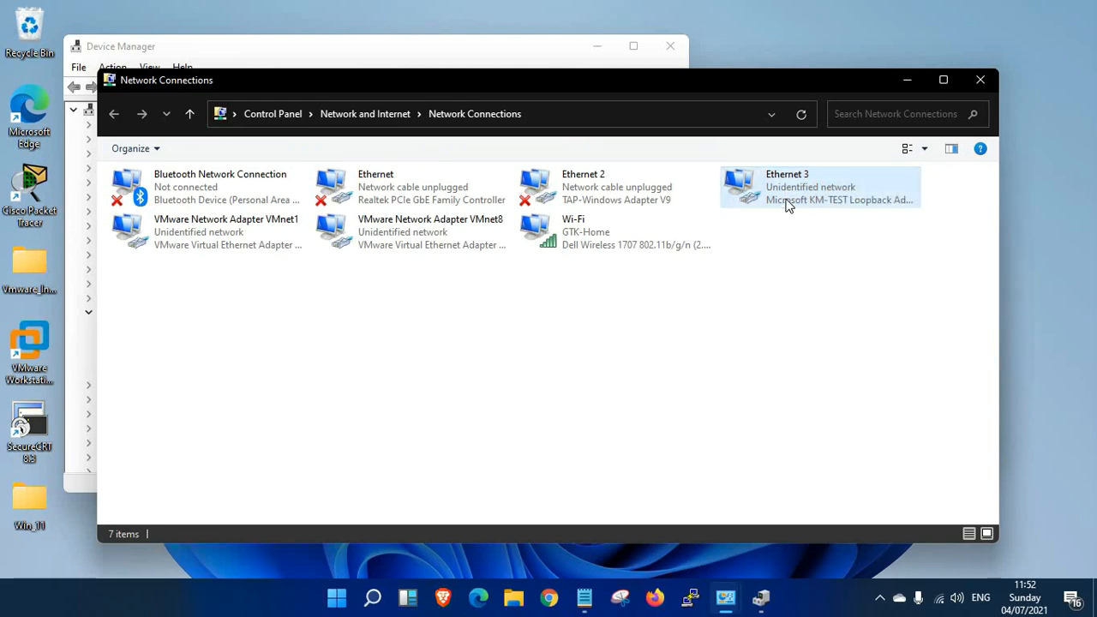
click(818, 186)
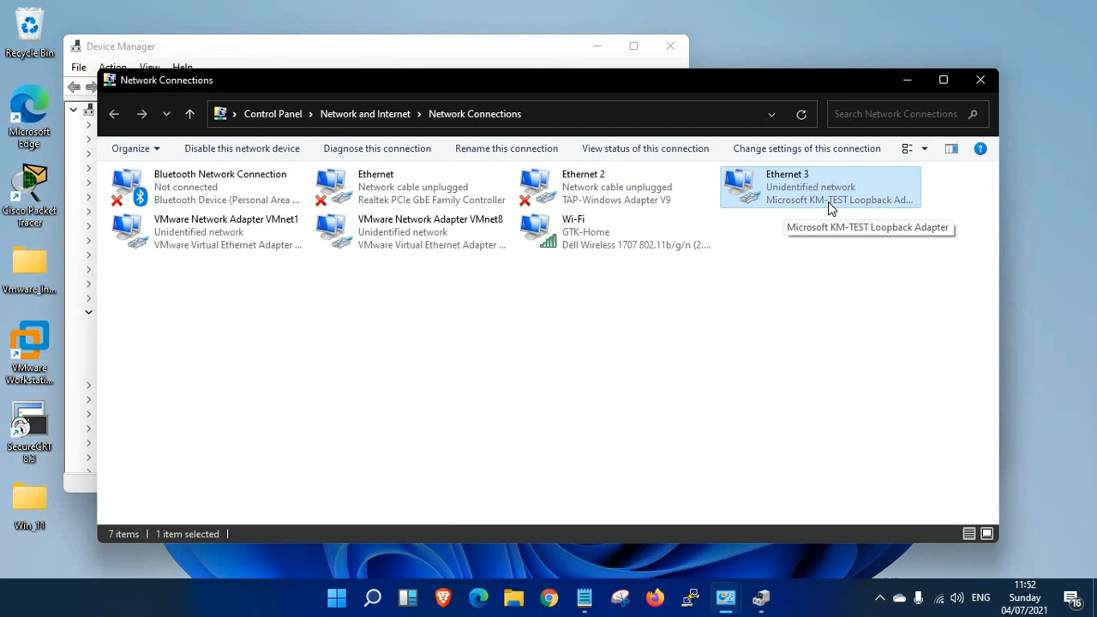
mouse_move(871, 202)
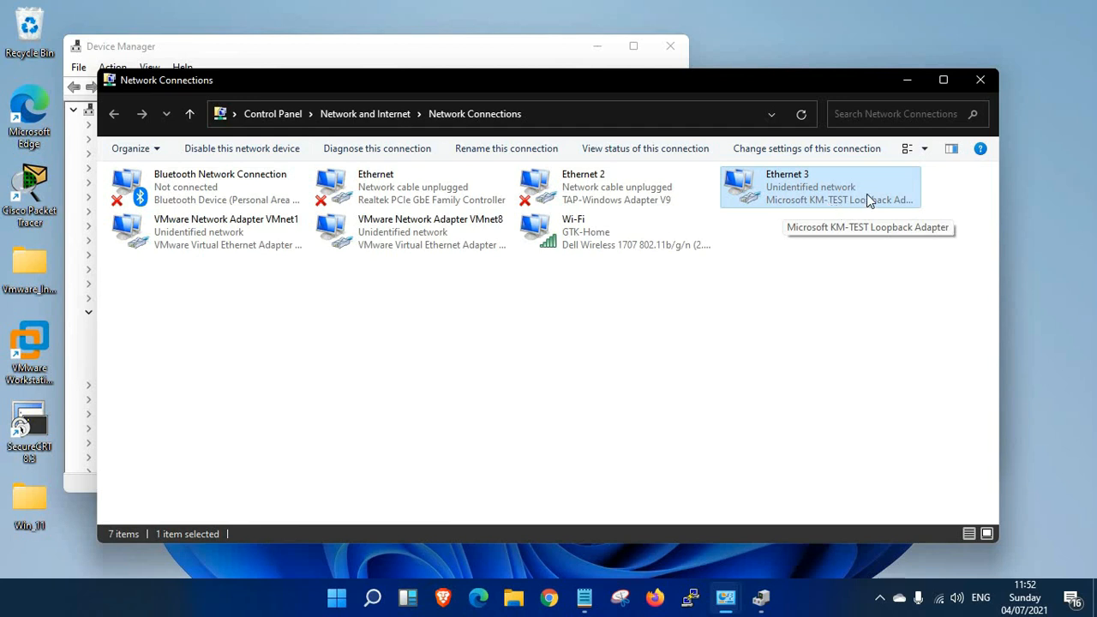